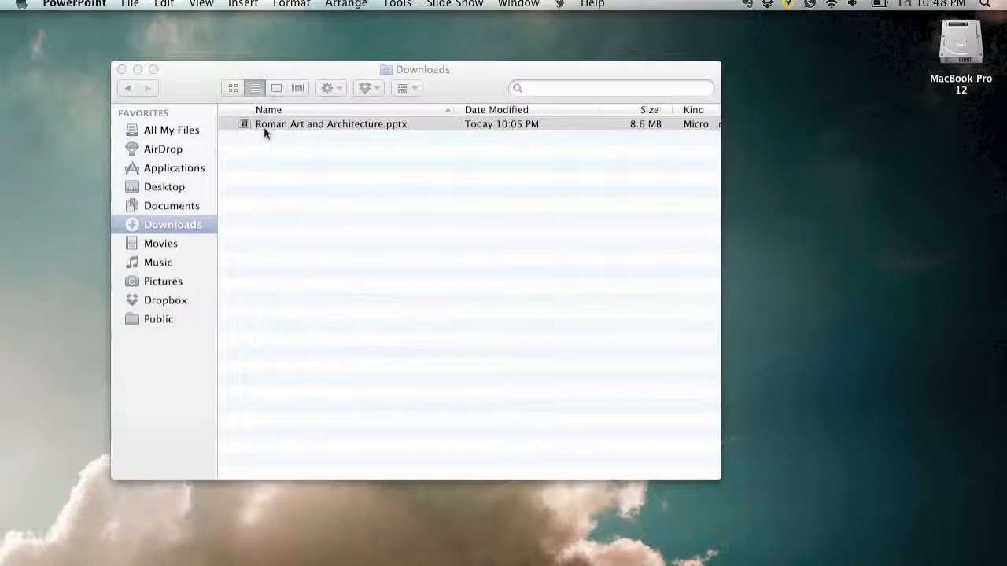
- Open Roman Art and Architecture.pptx from the Downloads folder in PowerPoint
double_click(330, 124)
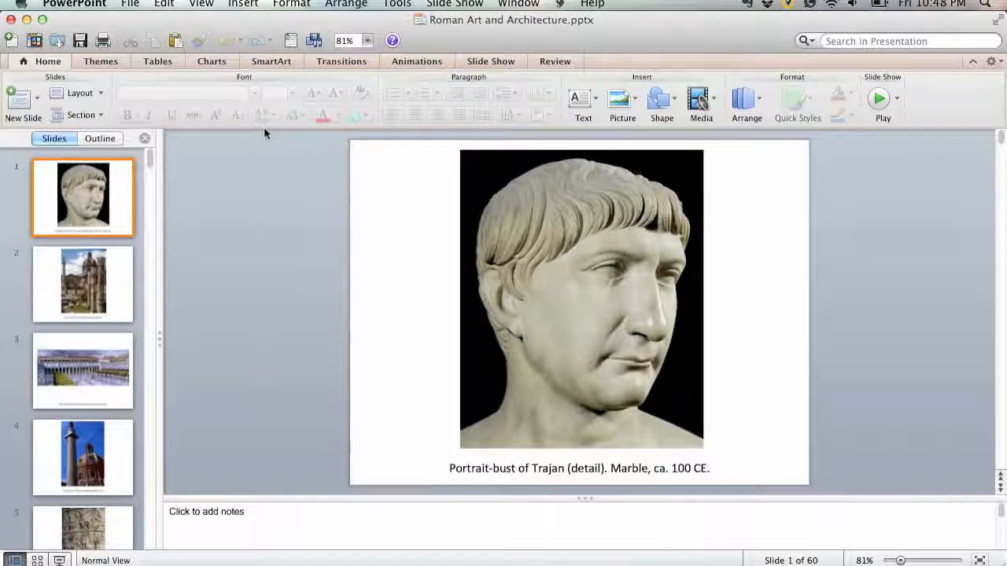
- Save all slides as JPEG pictures into Downloads and confirm the export
left_click(129, 5)
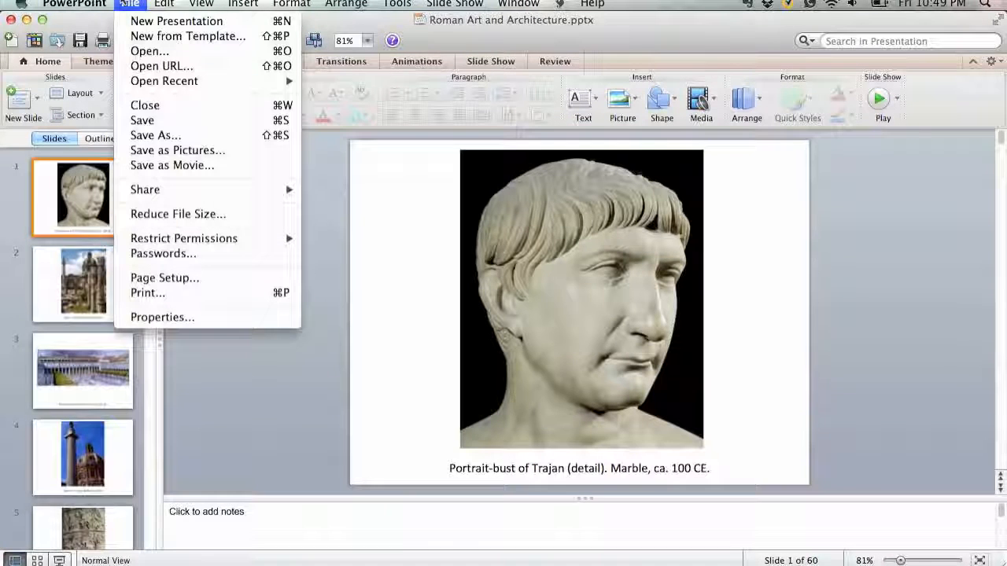
mouse_move(177, 150)
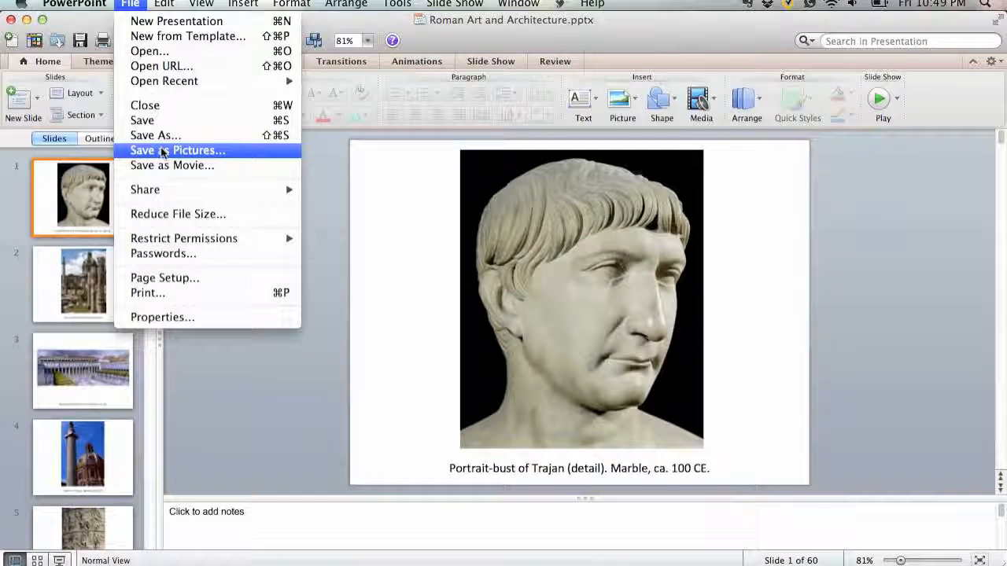
left_click(177, 151)
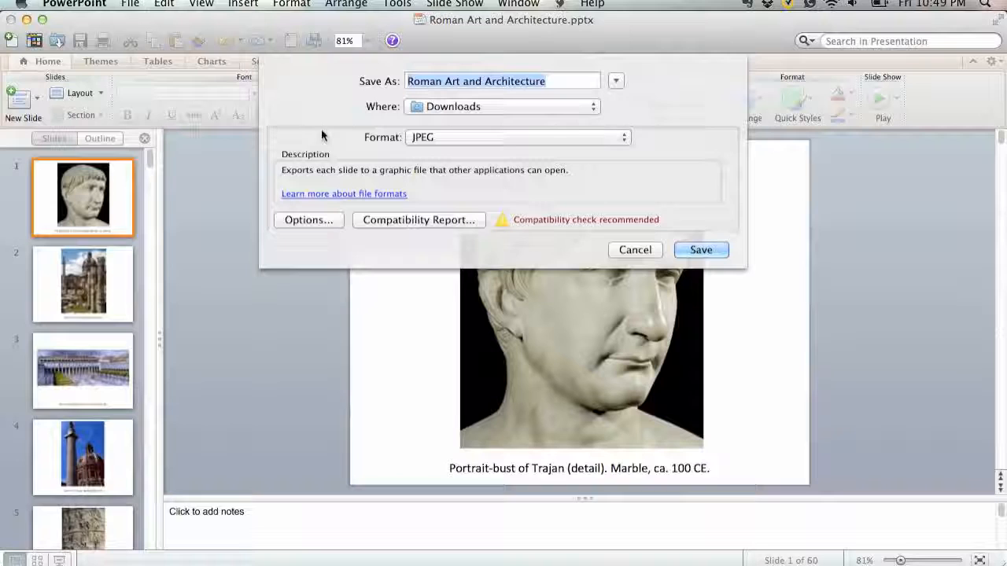
left_click(635, 250)
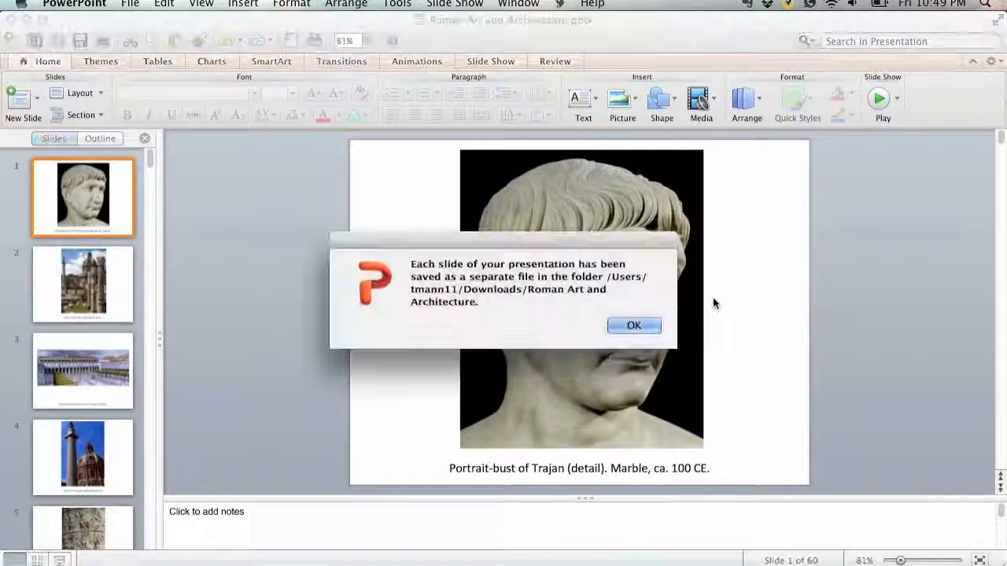
left_click(634, 325)
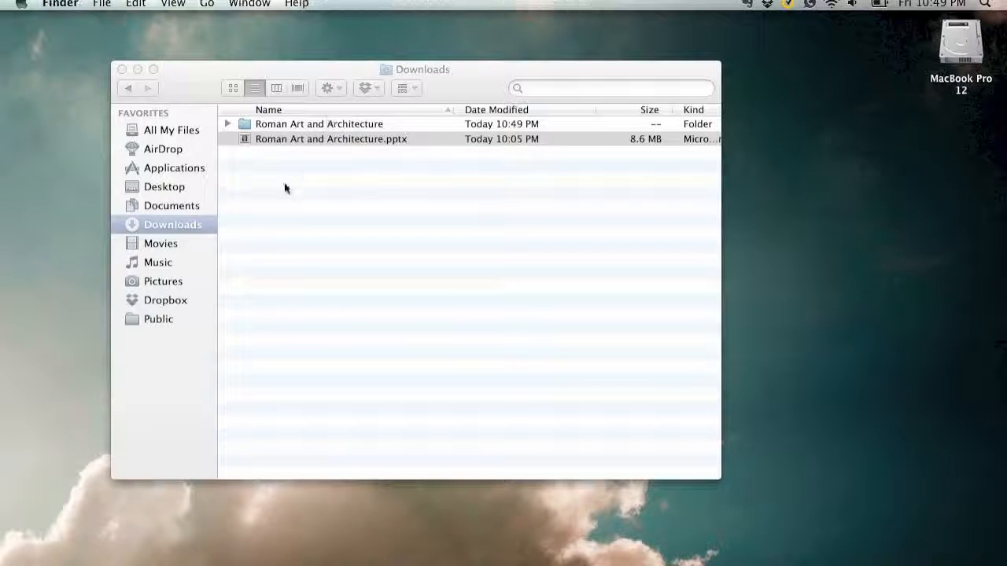
- Expand the Roman Art and Architecture folder and select Slide01.jpg through Slide60.jpg
left_click(228, 124)
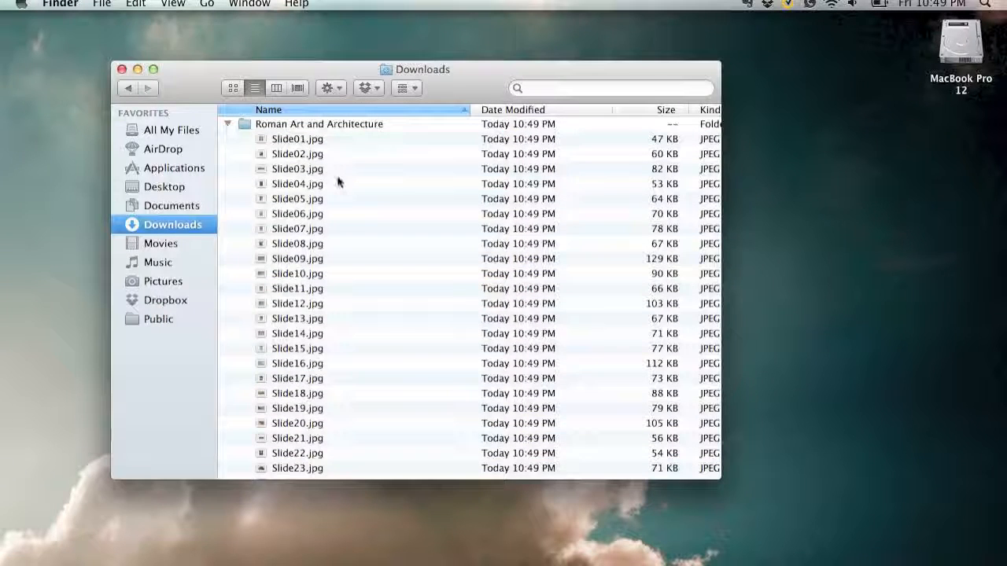
mouse_move(299, 145)
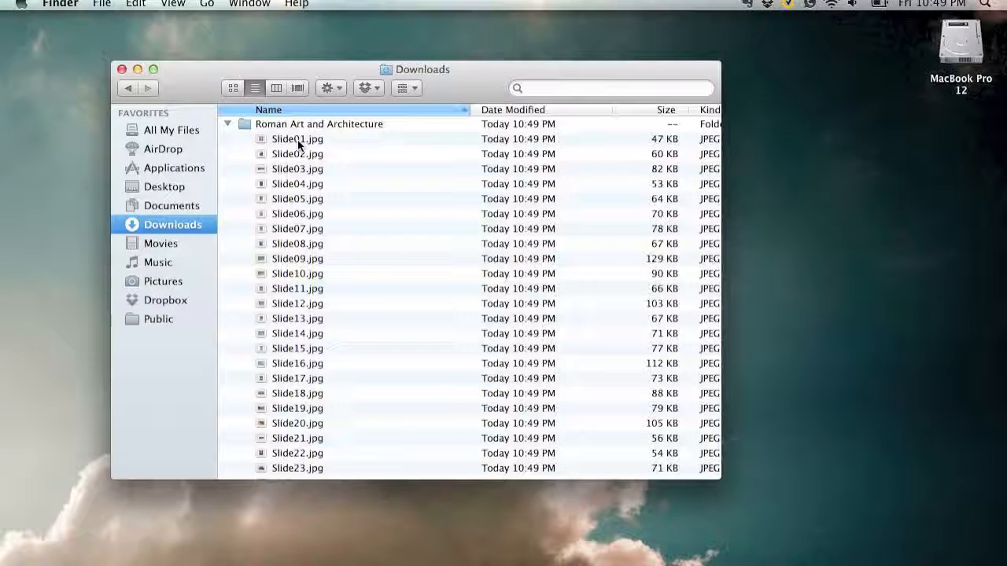
left_click(297, 138)
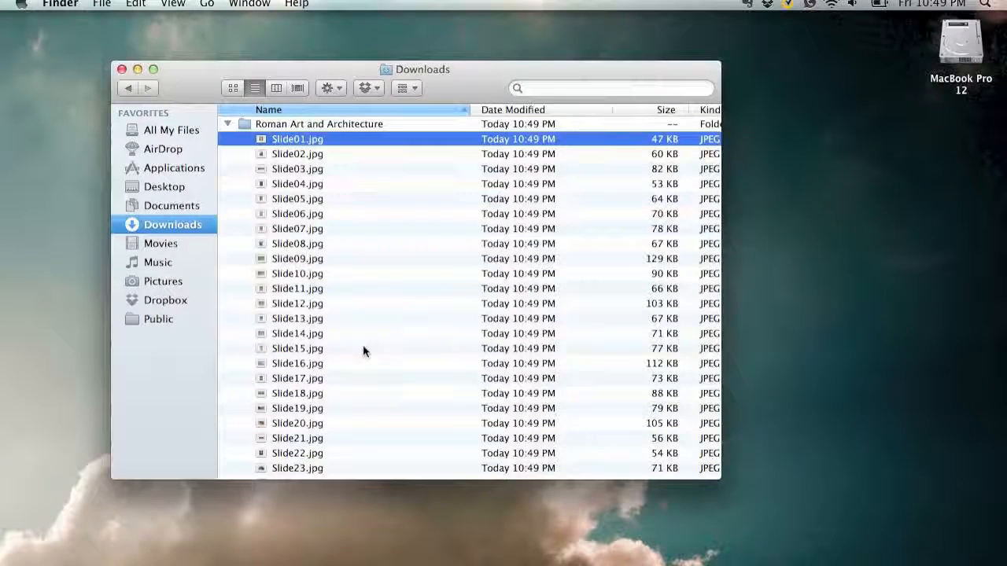
scroll("down", 3)
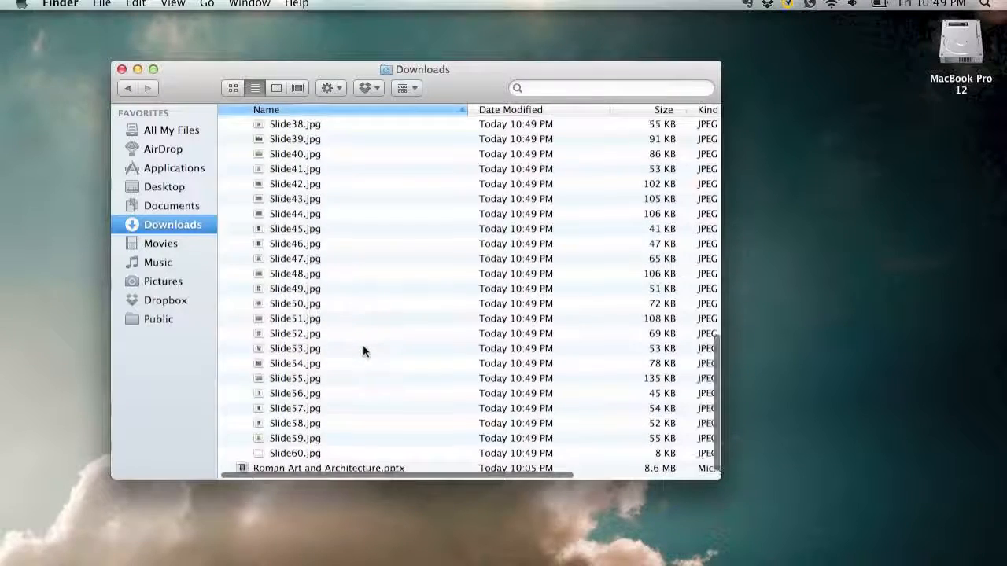
key("cmd+a")
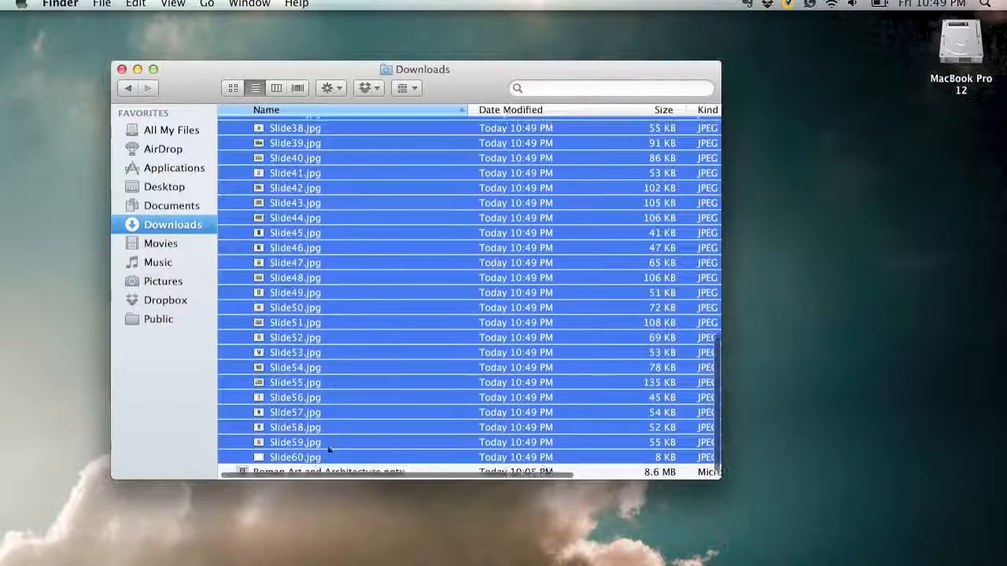
left_click(746, 5)
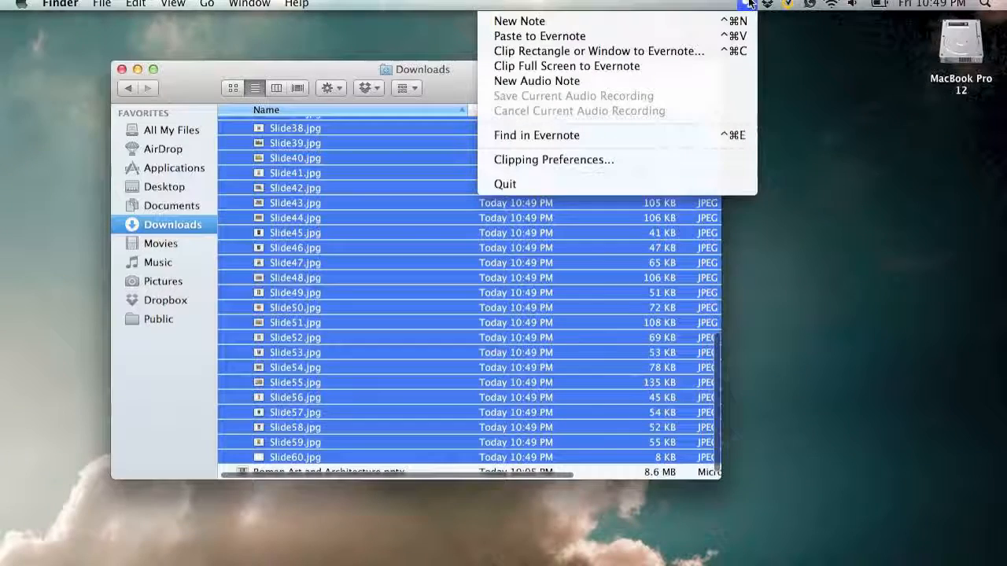
- Create a new blank note from the Evernote menu bar icon
left_click(518, 21)
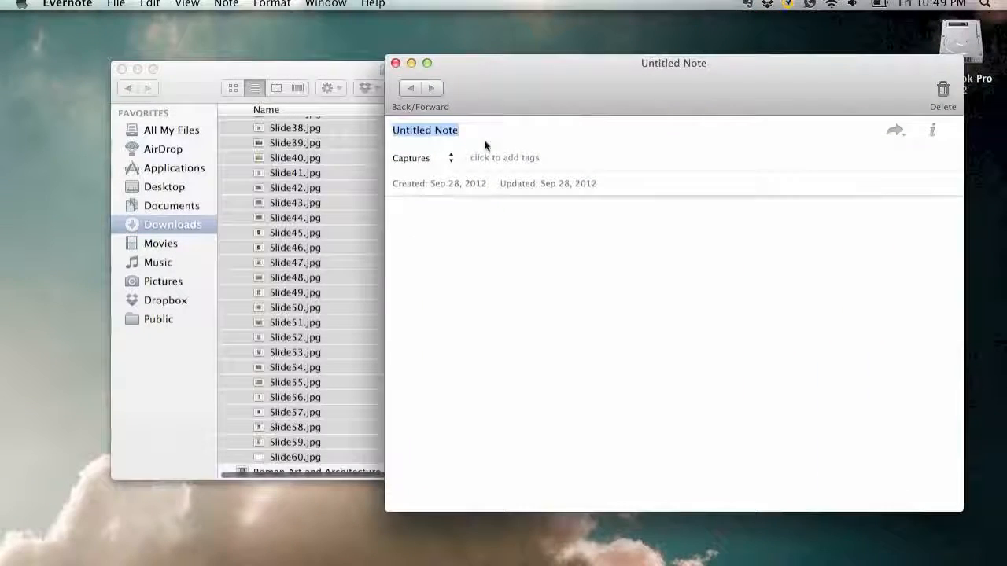
mouse_move(386, 435)
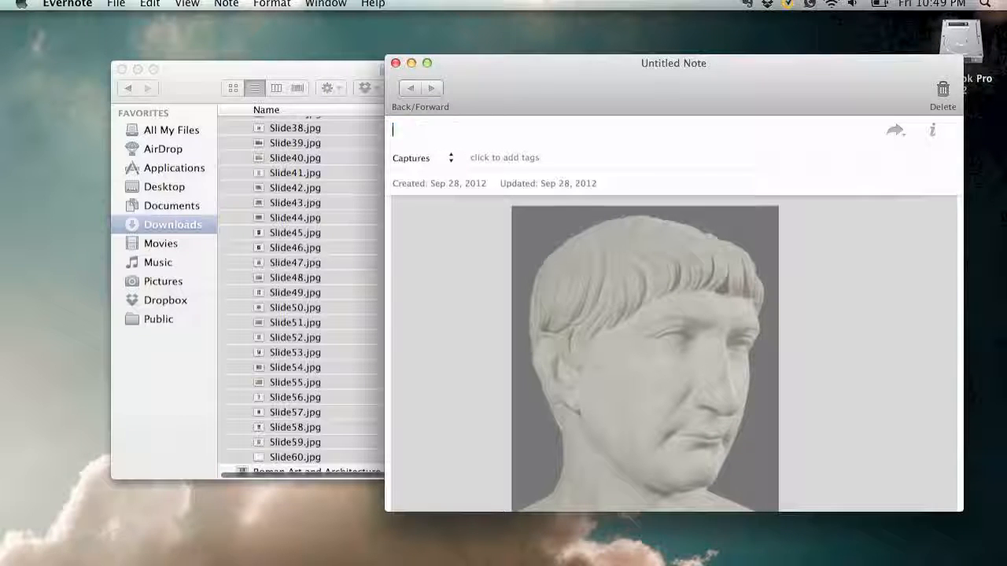
- Type 'Roman Art & Archietecture' into the note's title field
type("Roman")
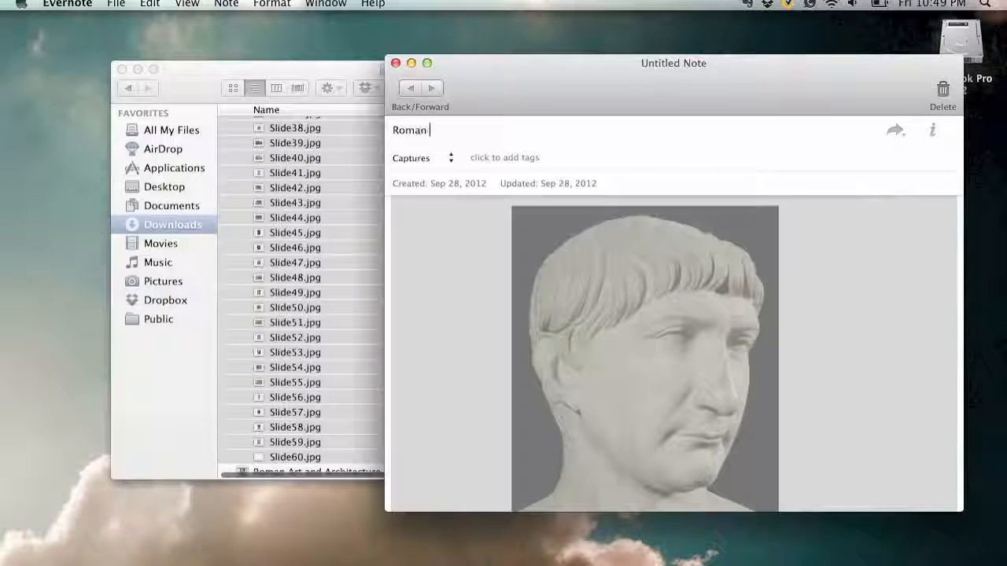
type("Art")
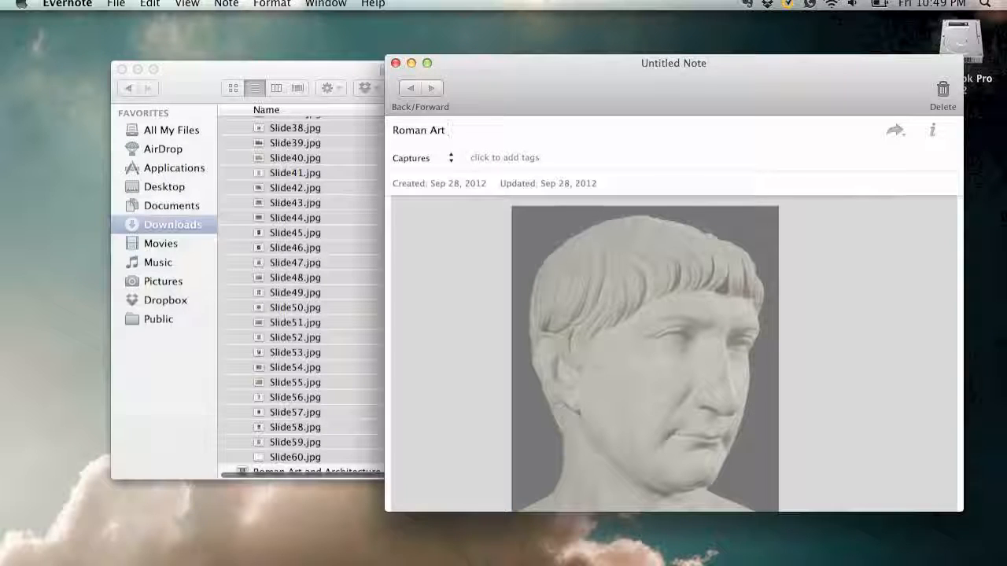
type("& Archiet")
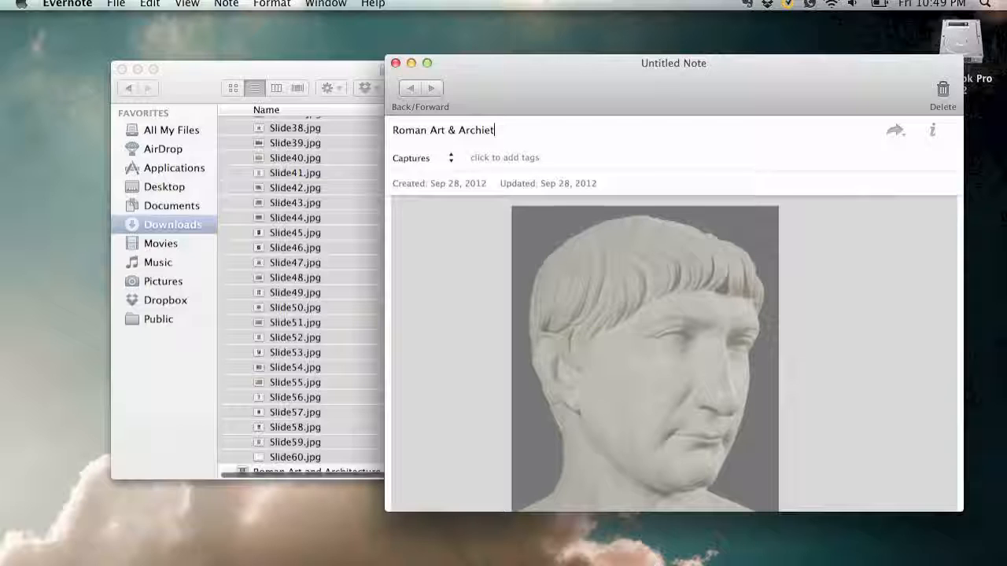
type("ecture")
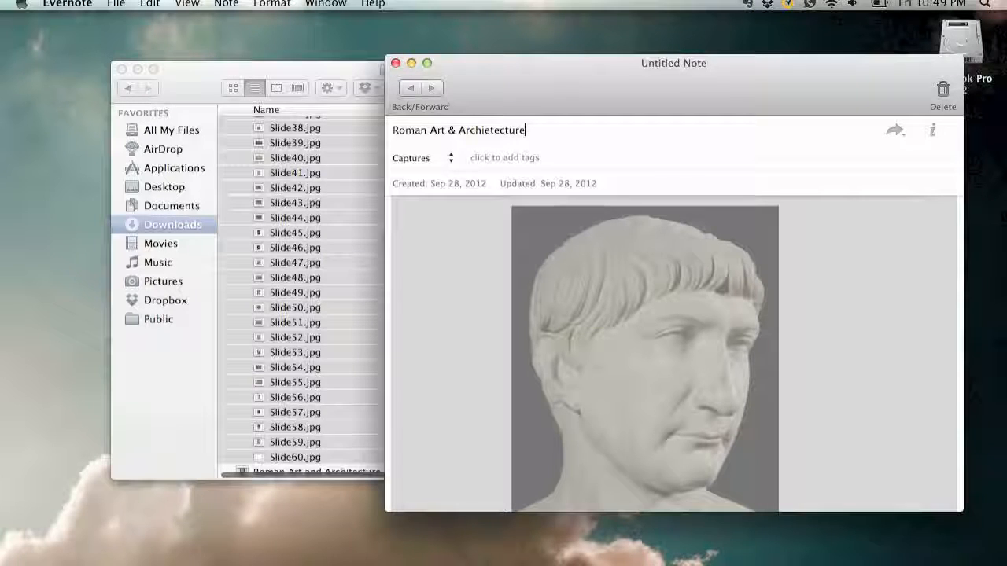